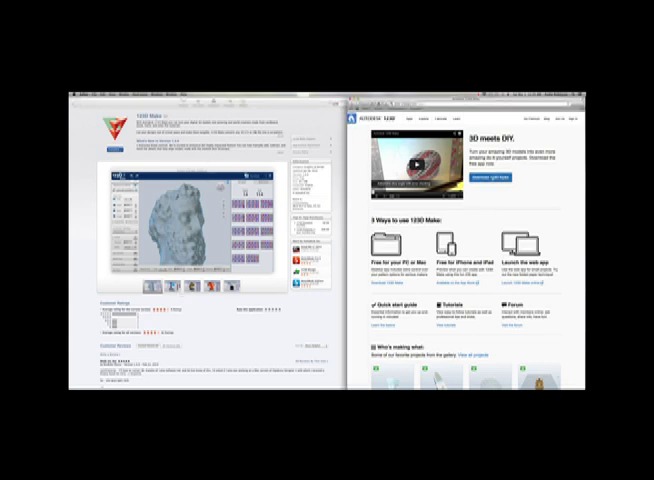
Scroll down the Autodesk 123D site to view the 123D Make page alongside the apps overview.
scroll("down", 3)
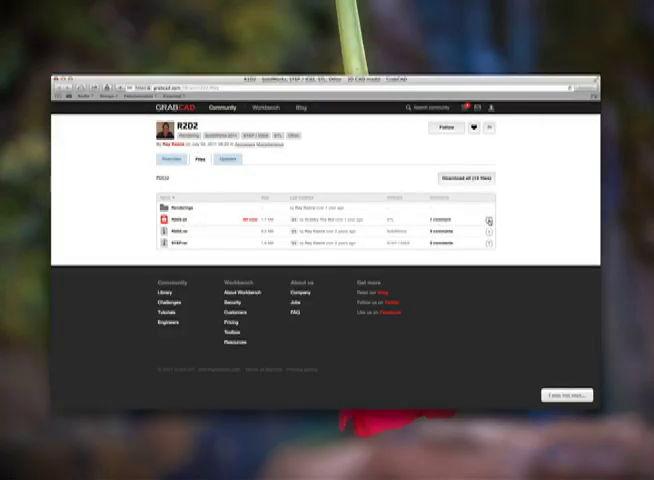
Switch to the Files tab of the R2D2 model page on GrabCAD.
left_click(488, 218)
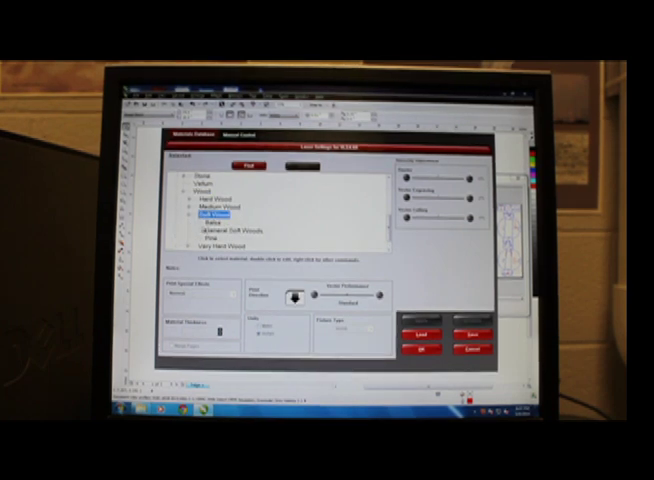
Select a wood material in the laser cutter's material list for the cut job.
left_click(216, 230)
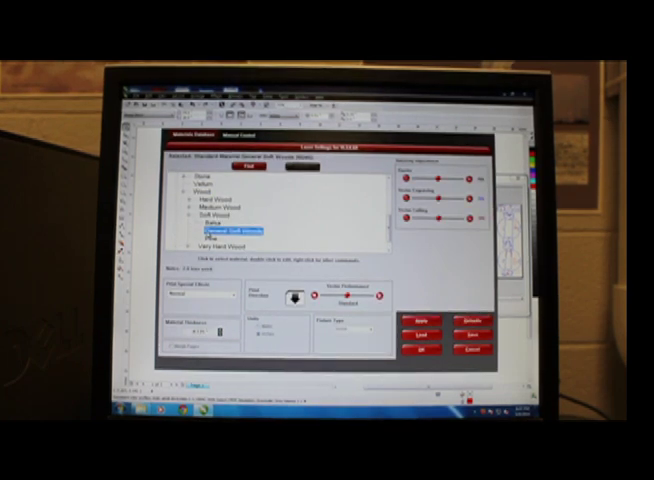